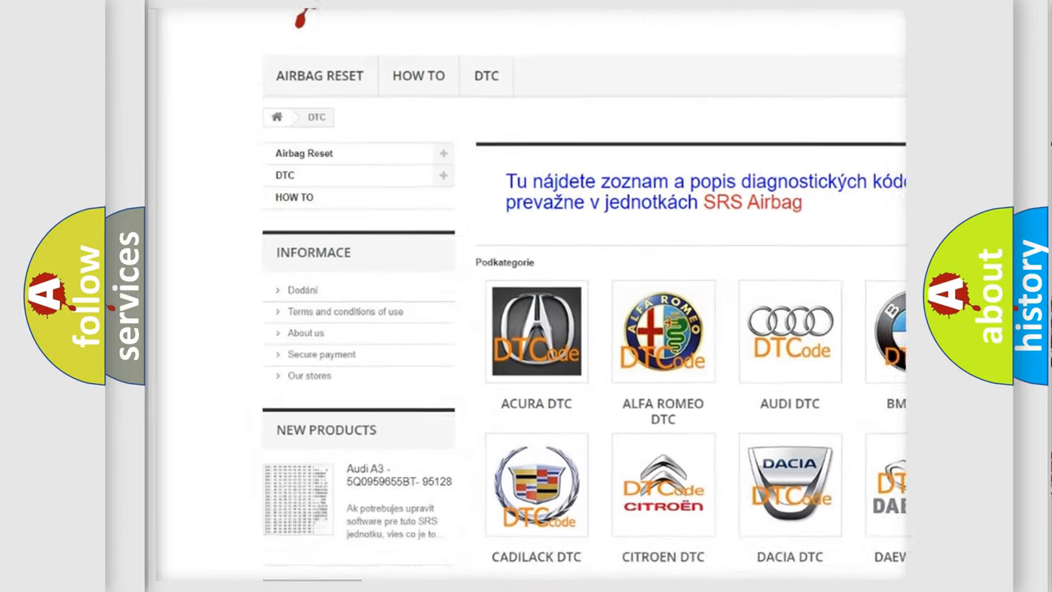
scroll("down", 3)
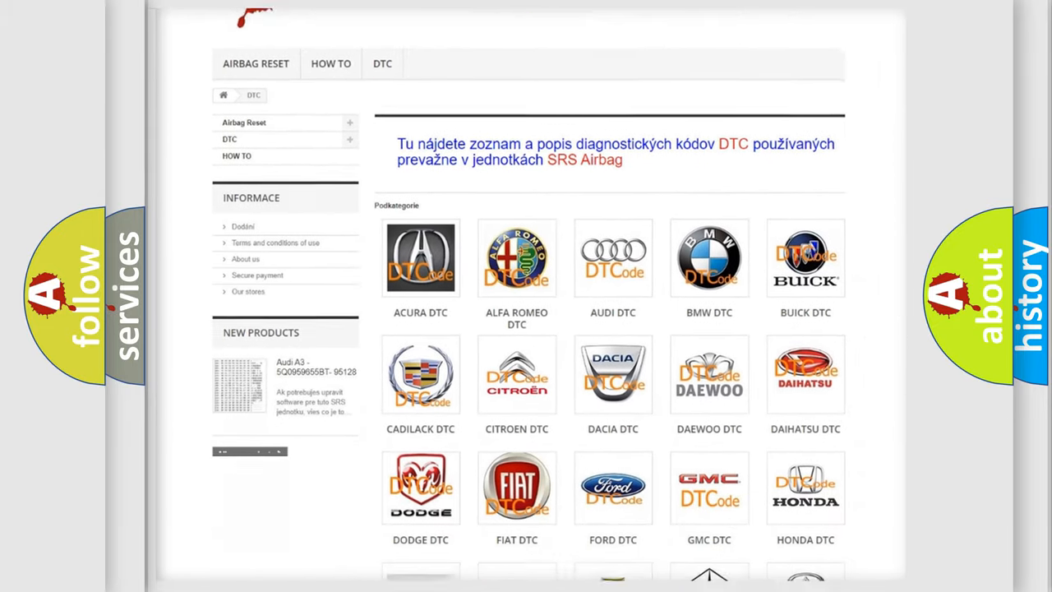
scroll("down", 3)
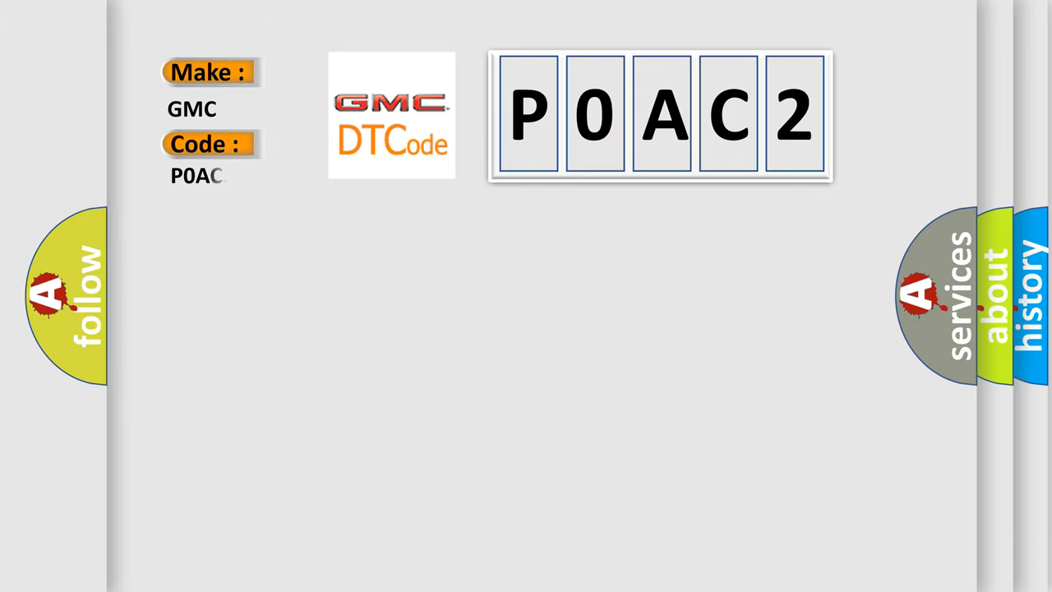
type("2")
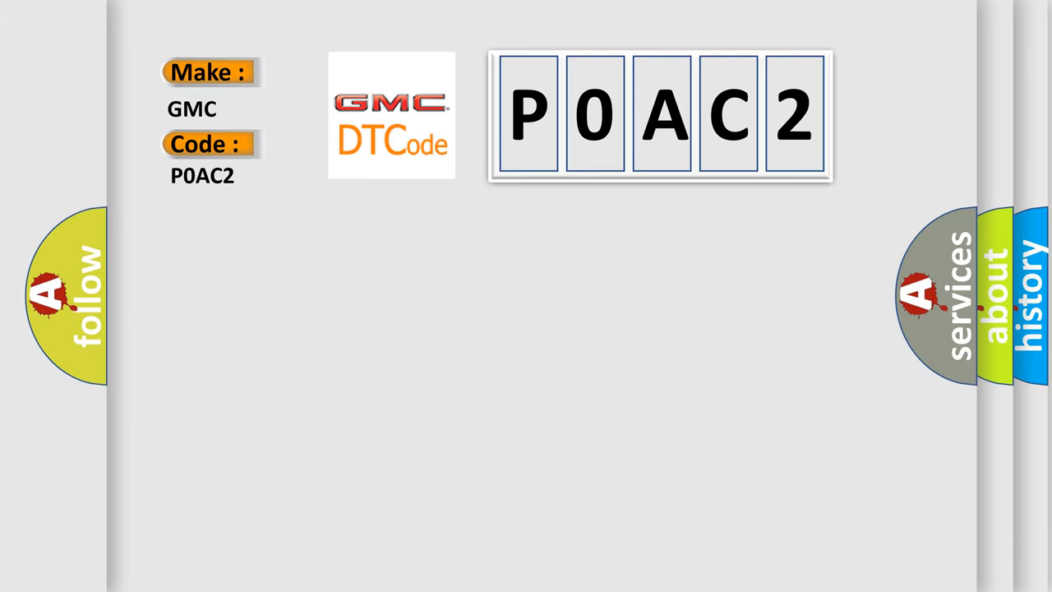